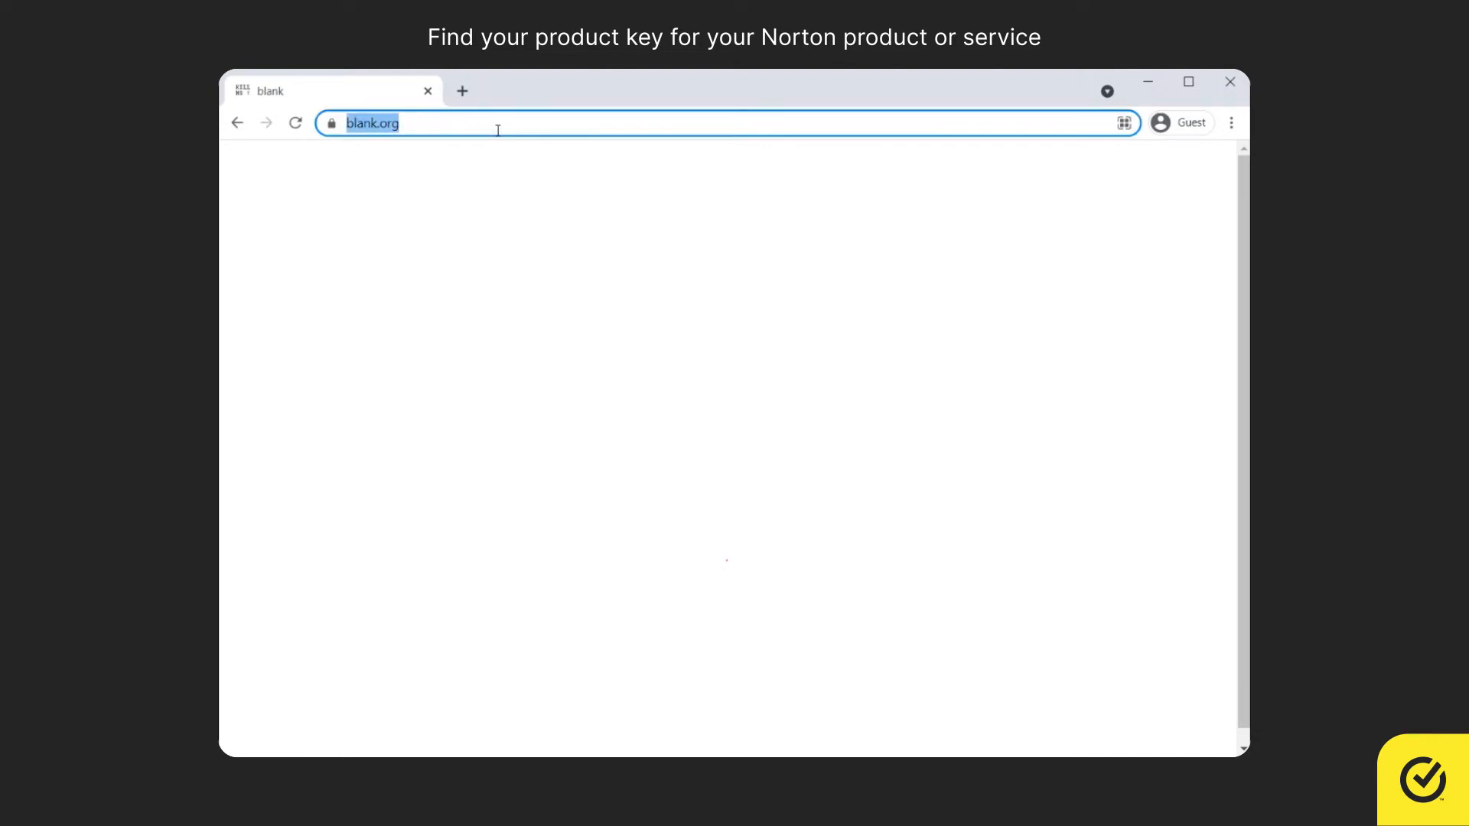
Step: Load my.norton.com in the Chrome tab
type("my.no")
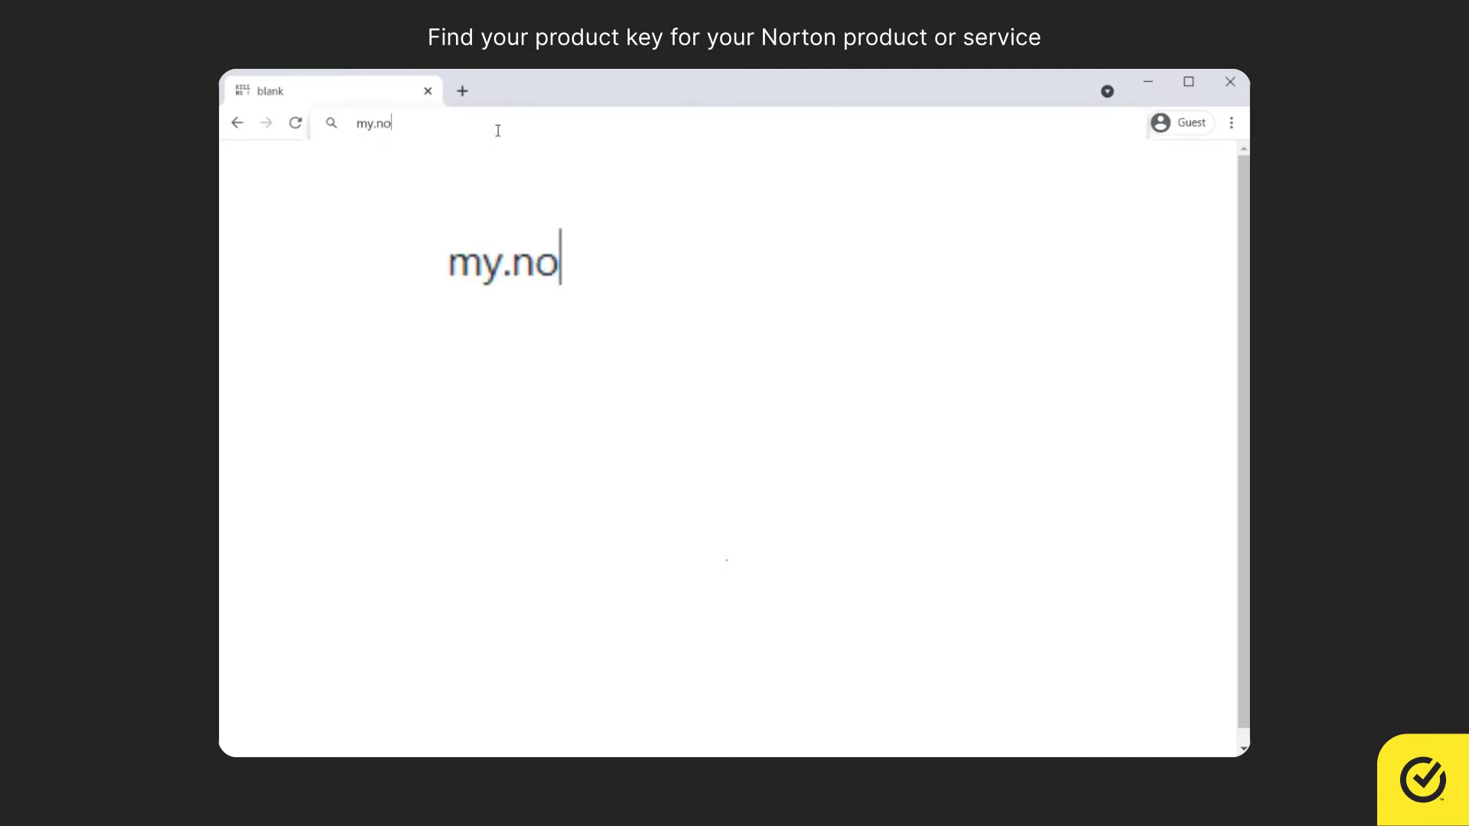
type("rton.")
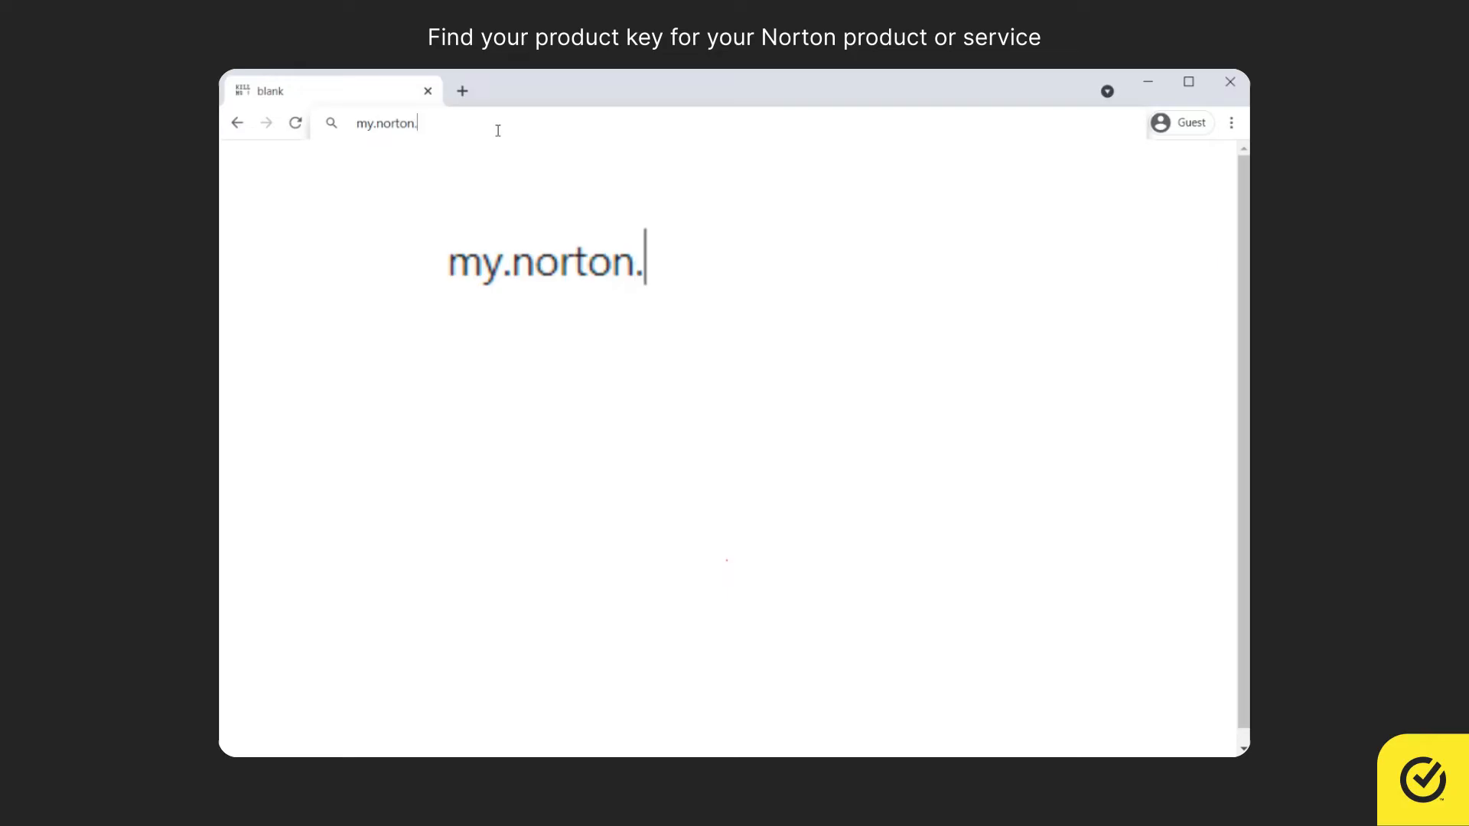
key("Enter")
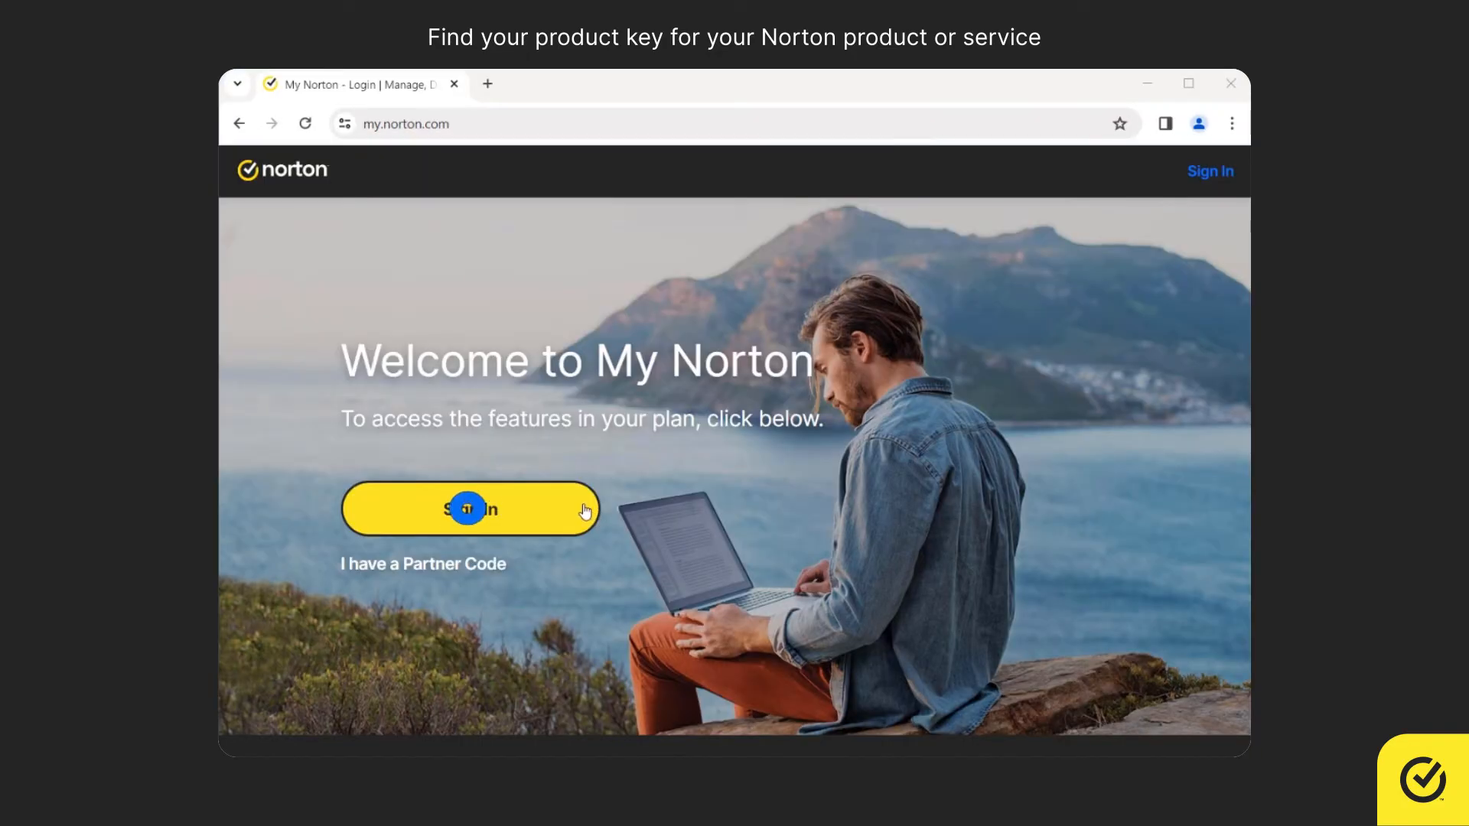
Step: Sign in to My Norton with the account username and password
left_click(469, 509)
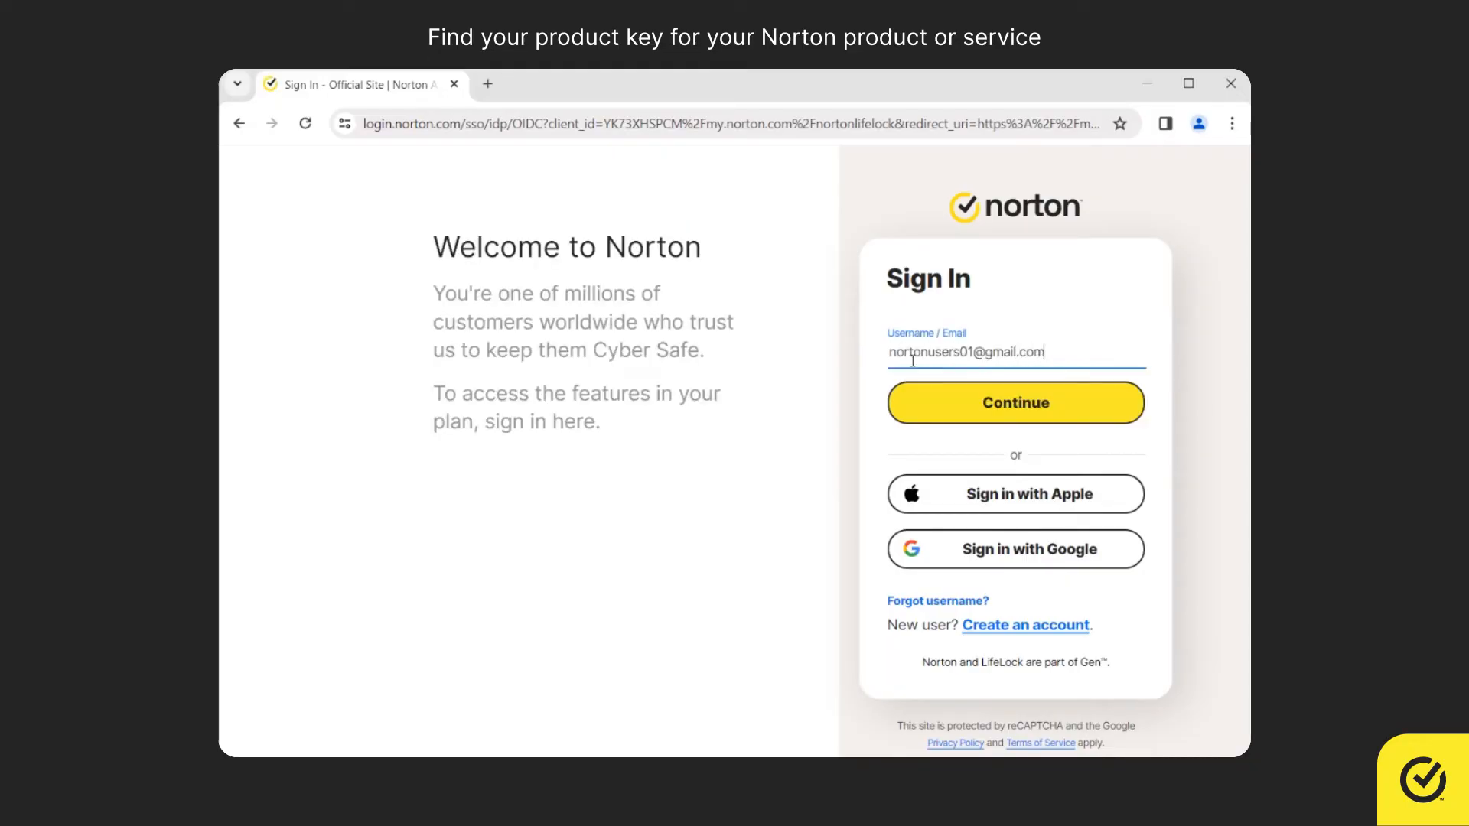
left_click(1014, 403)
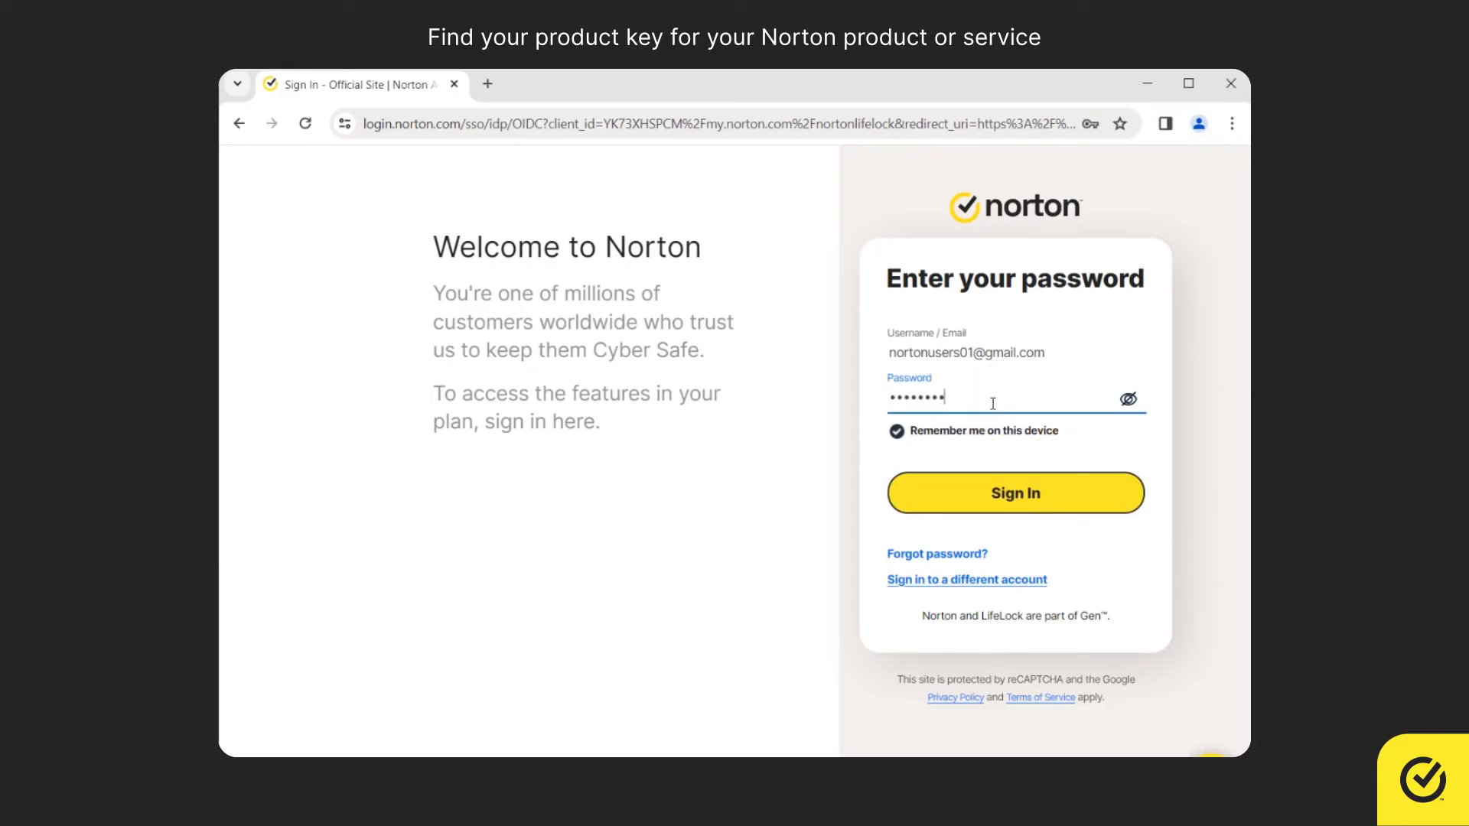
left_click(1014, 493)
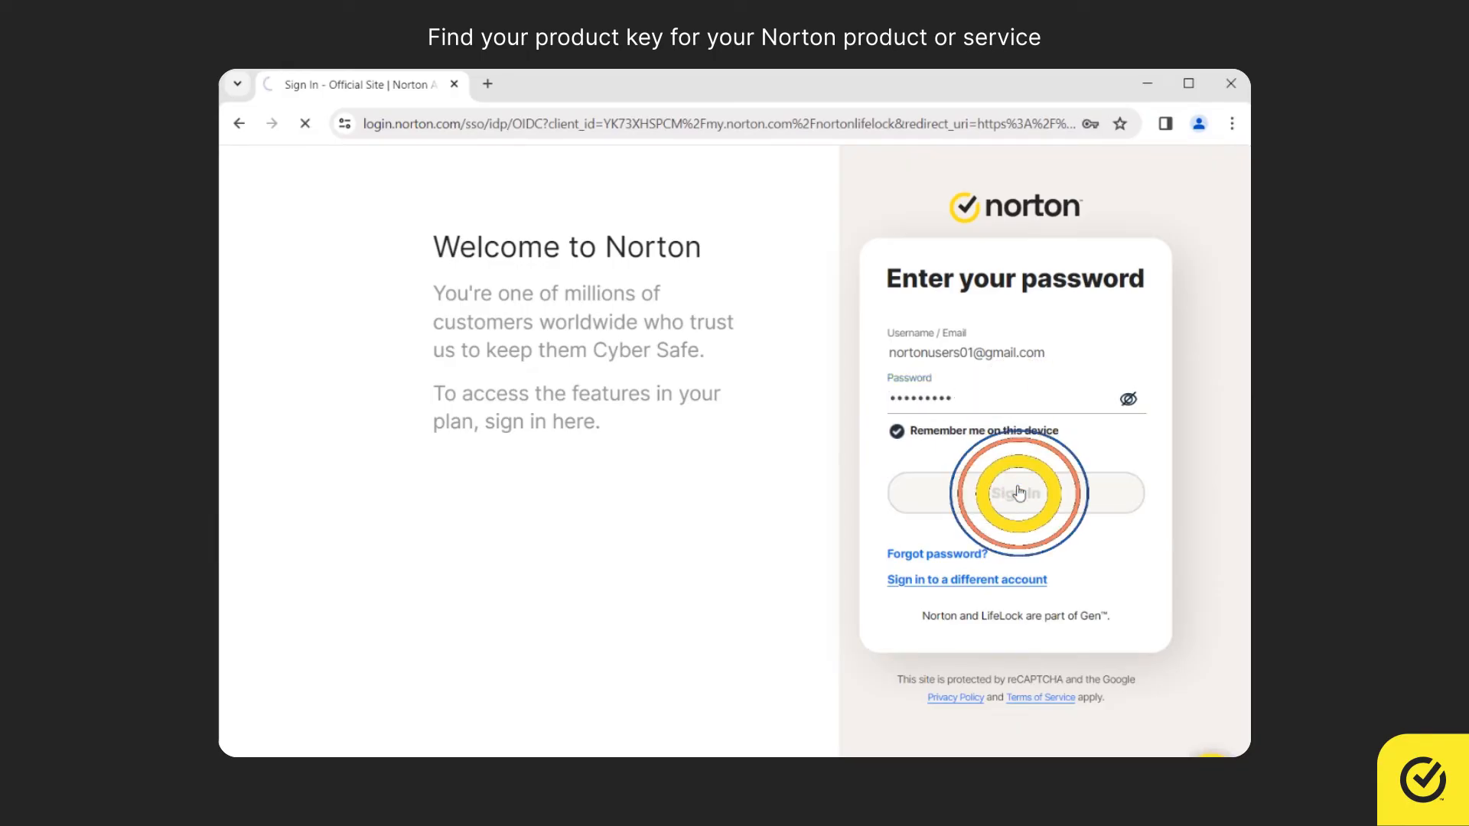
left_click(1014, 494)
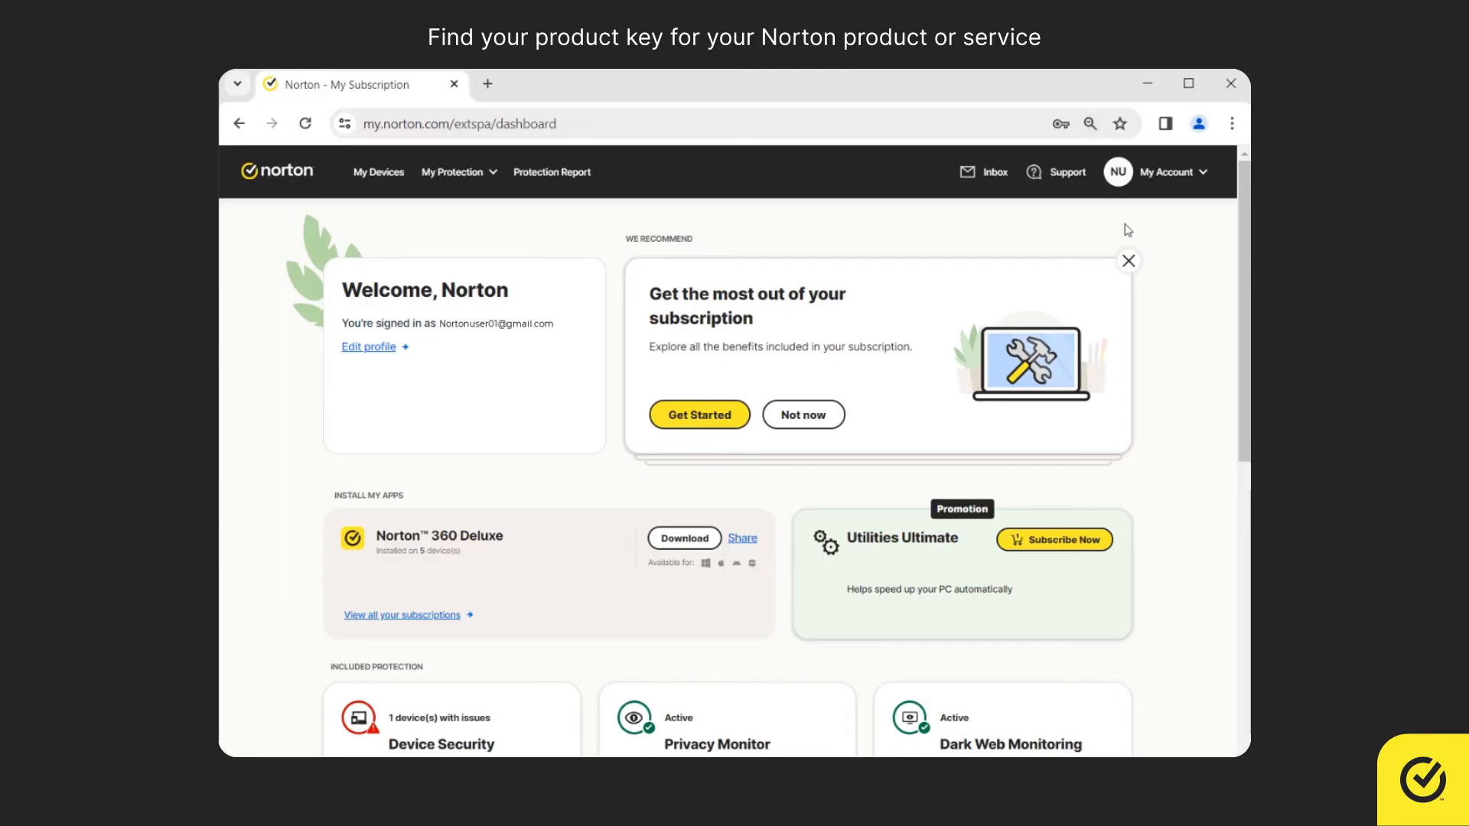
Step: Go to My Subscriptions via the My Account menu to view the product key
left_click(1168, 172)
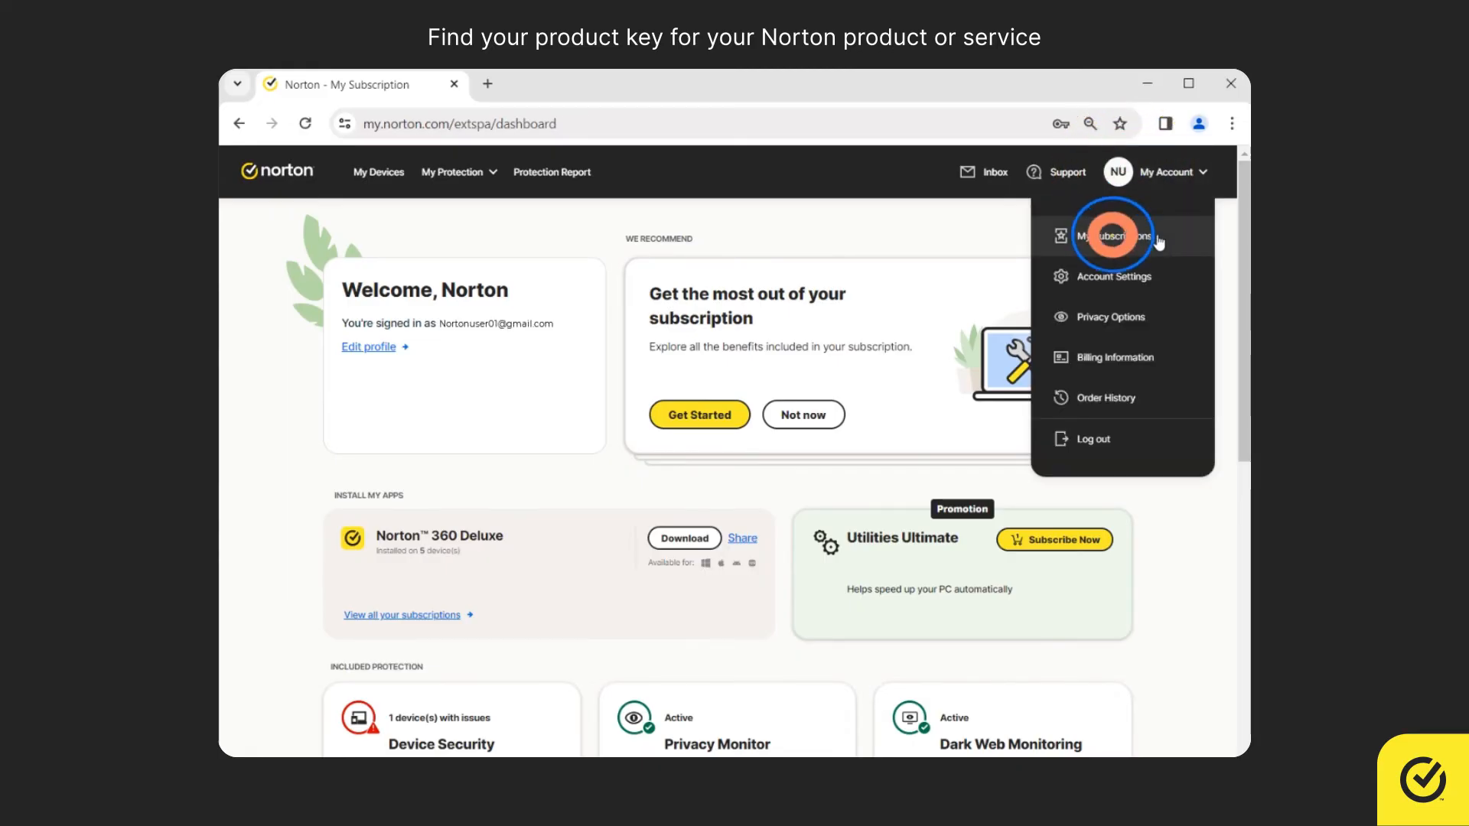
left_click(1113, 234)
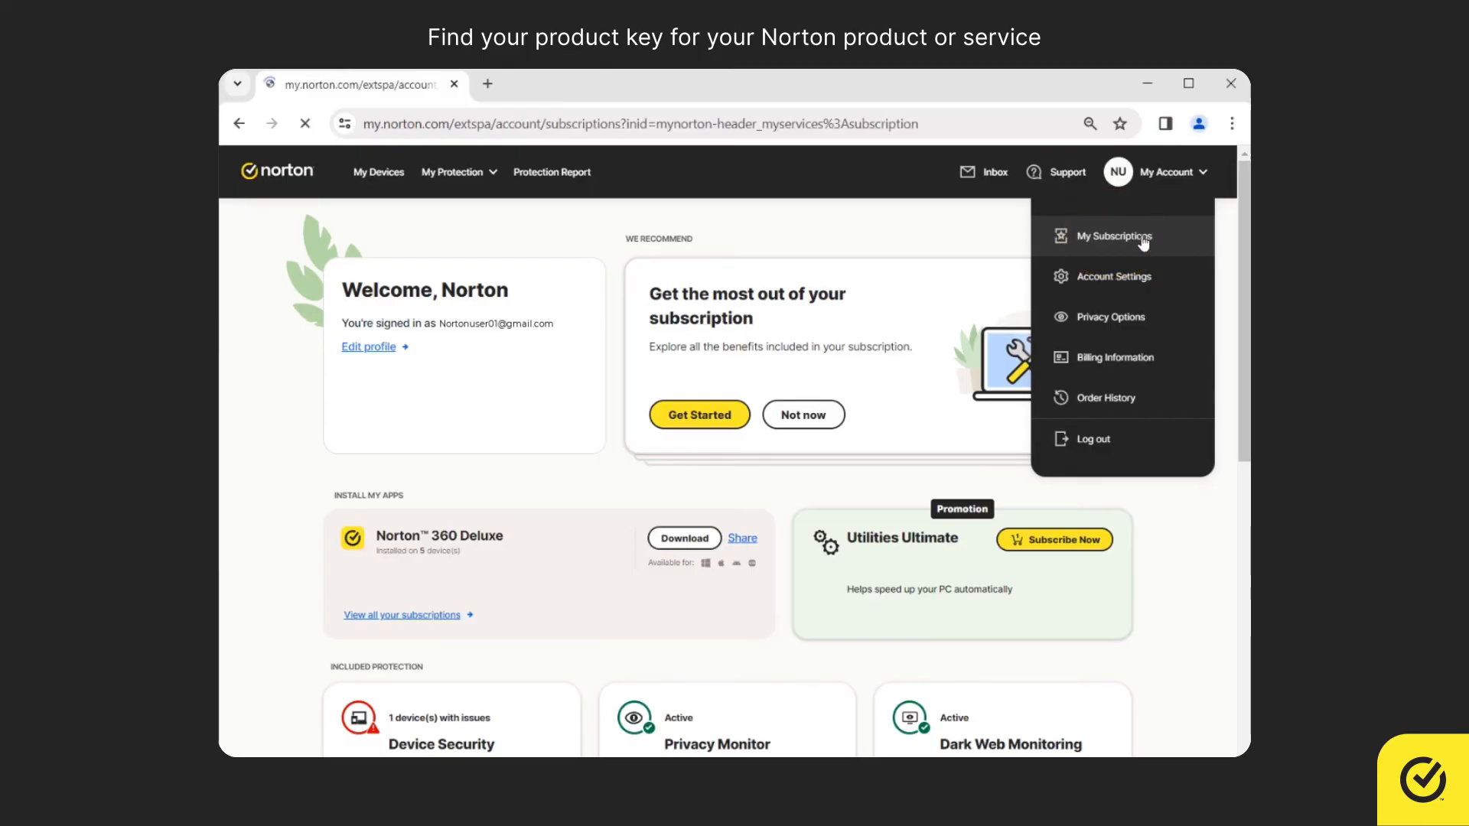
left_click(1114, 235)
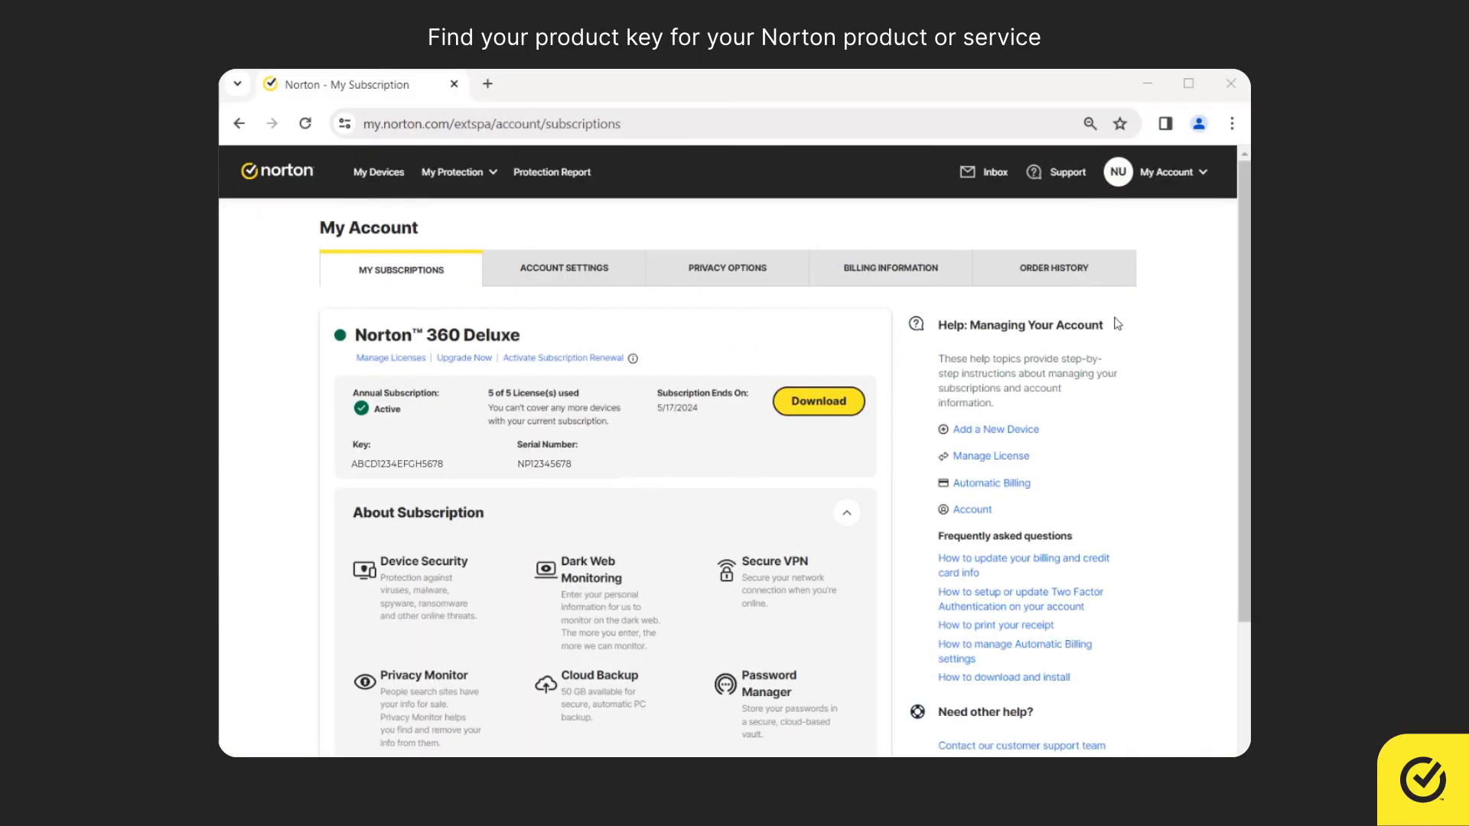